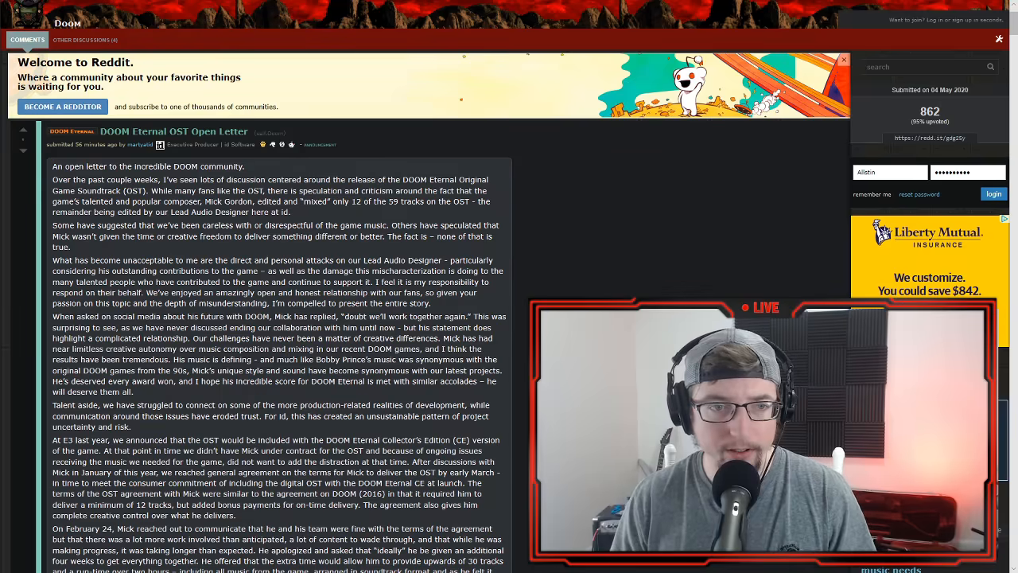
scroll("down", 3)
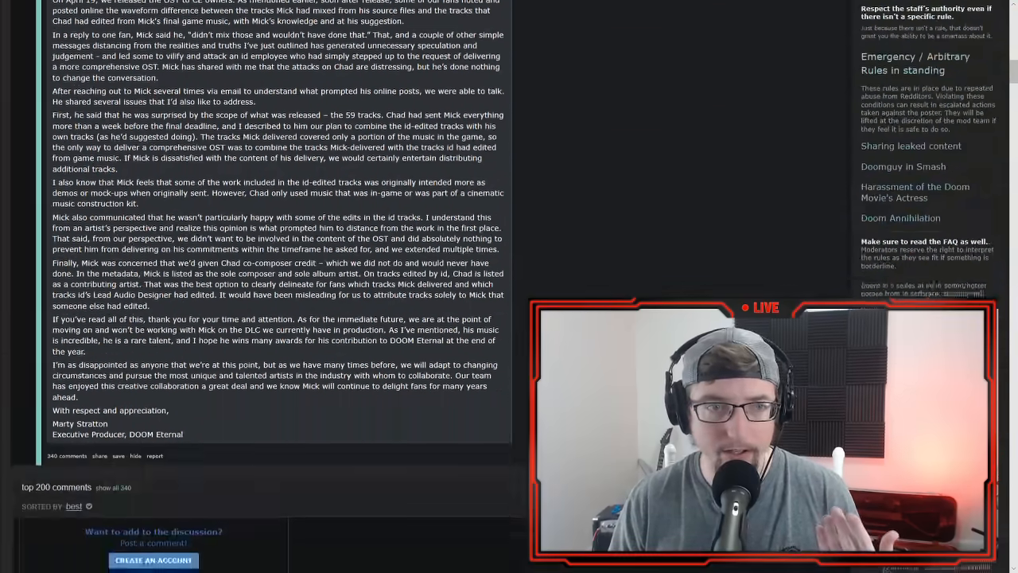
scroll("up", 3)
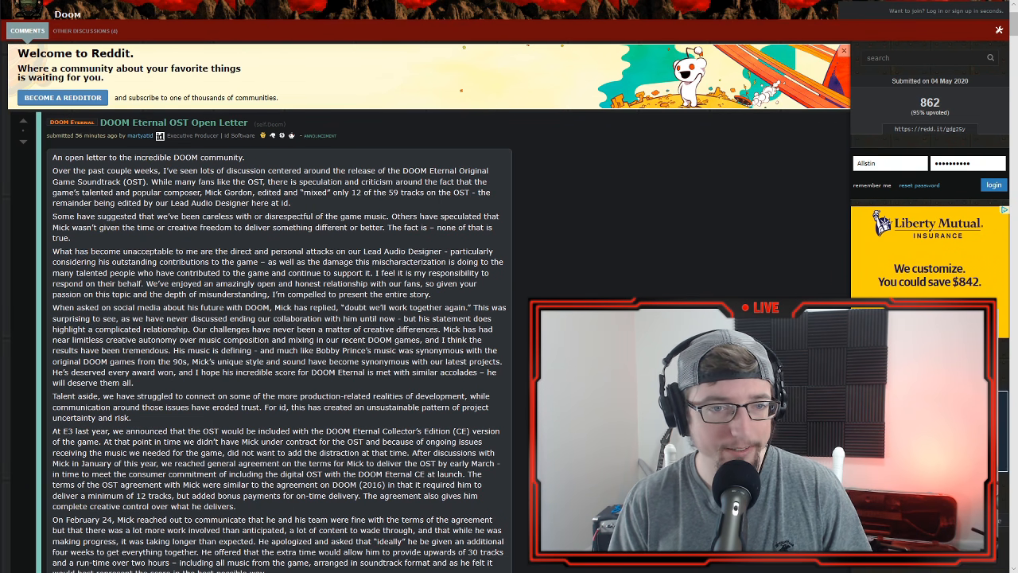
scroll("down", 3)
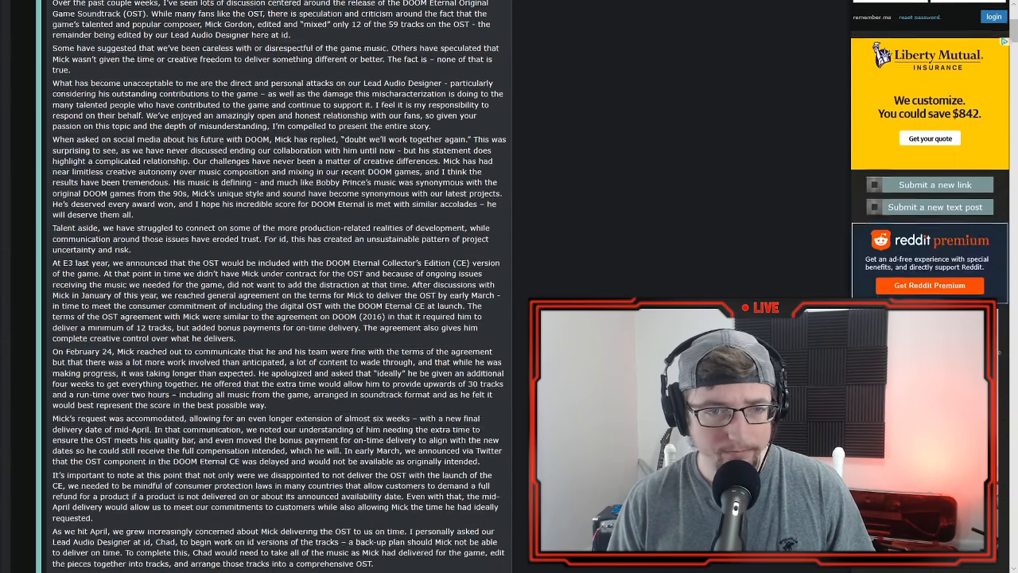
scroll("down", 3)
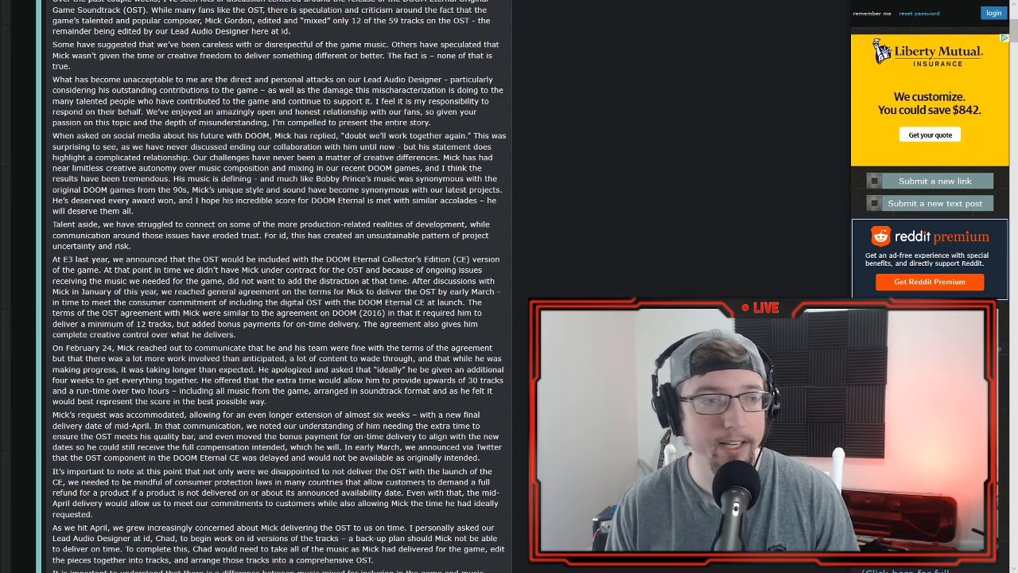
scroll("down", 3)
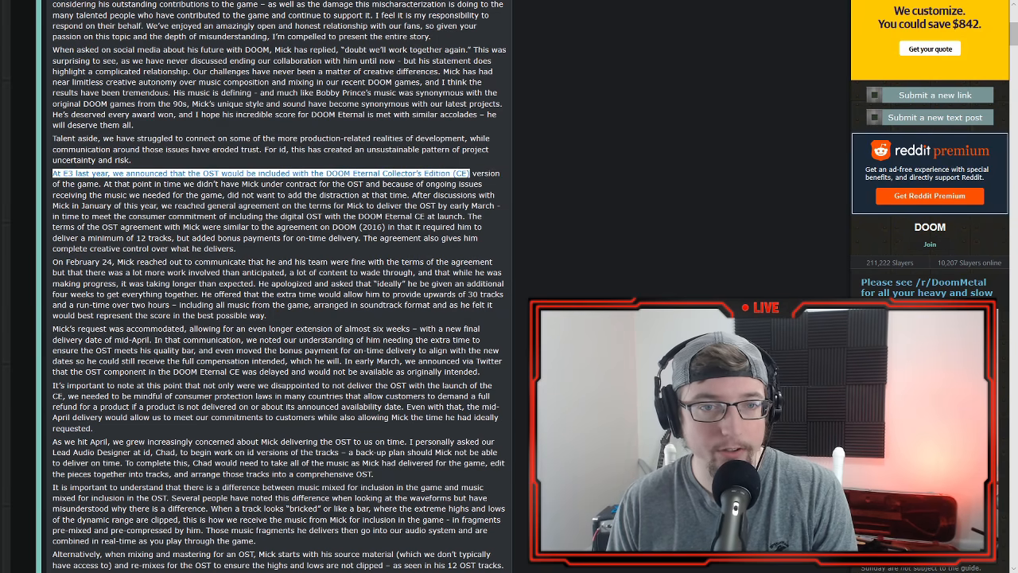
scroll("down", 3)
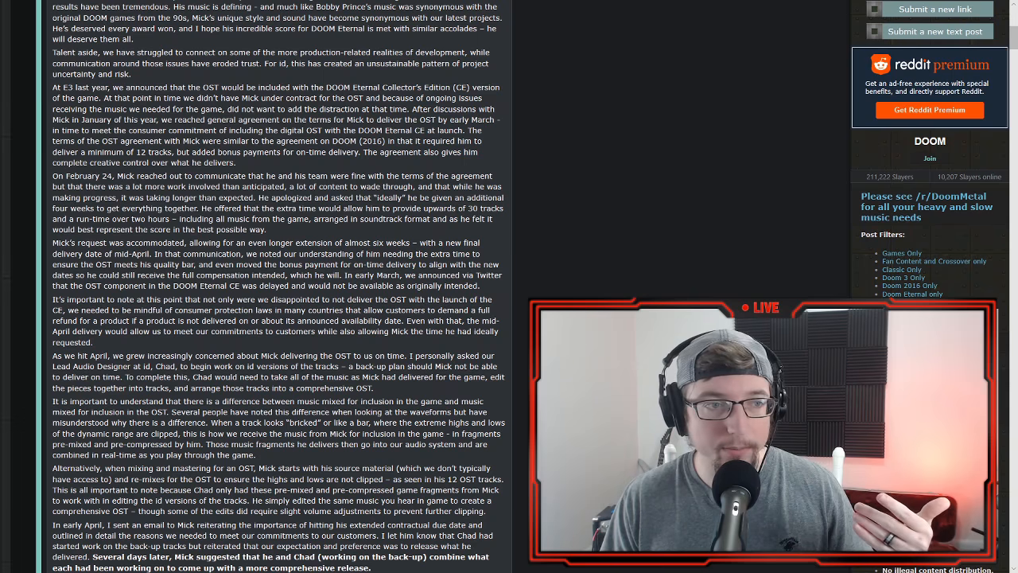
scroll("down", 3)
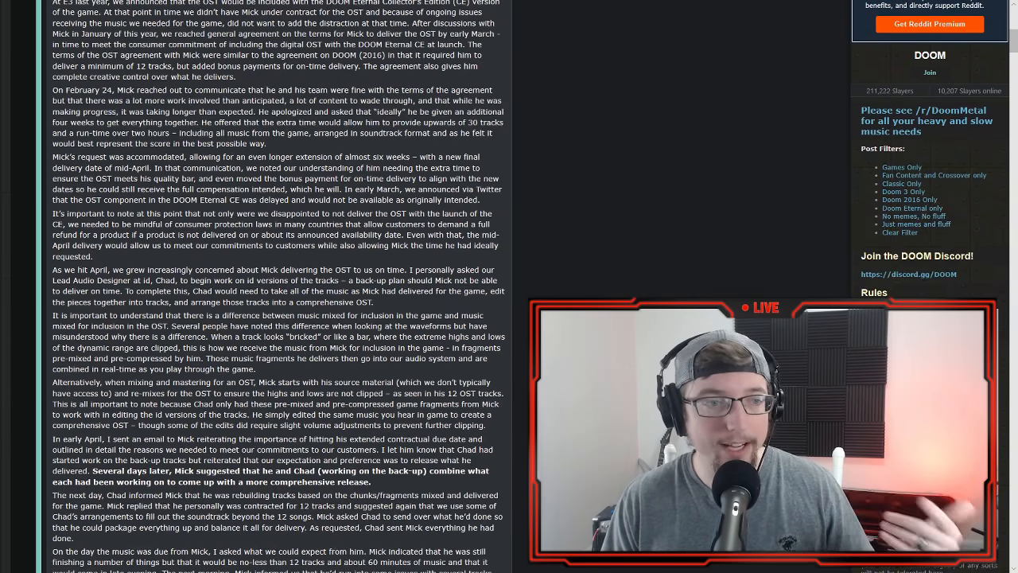
scroll("down", 3)
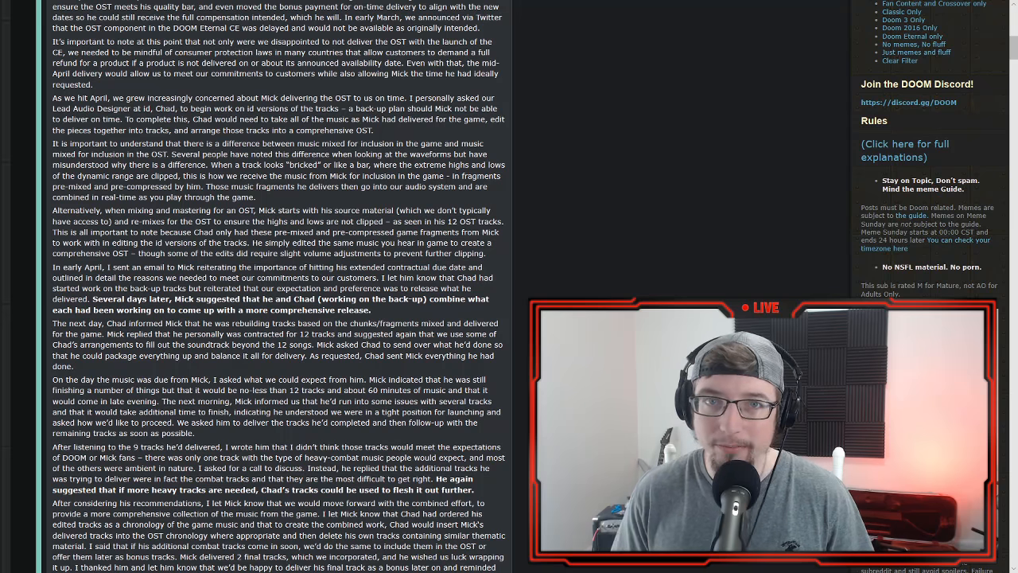
scroll("down", 3)
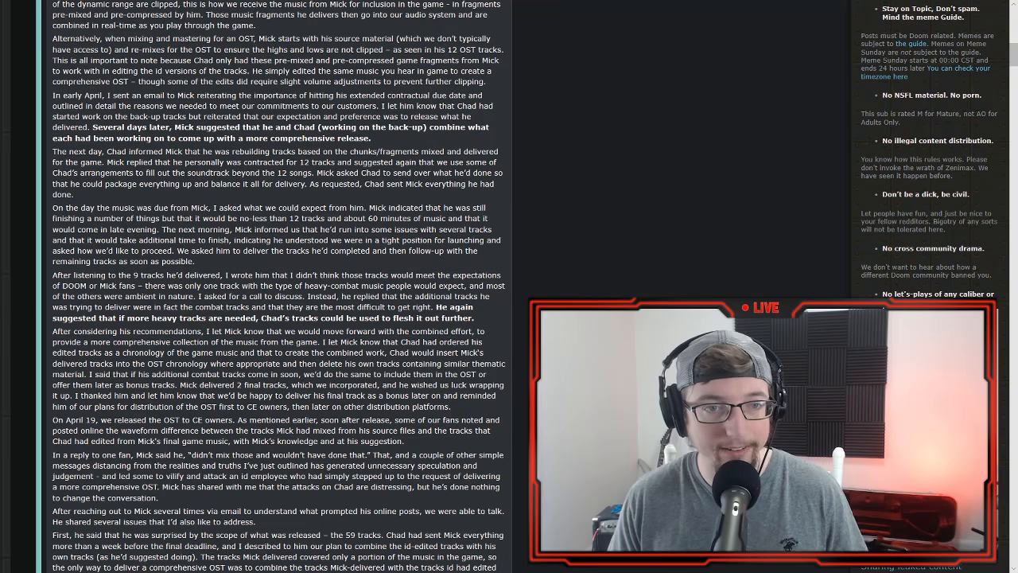
scroll("down", 3)
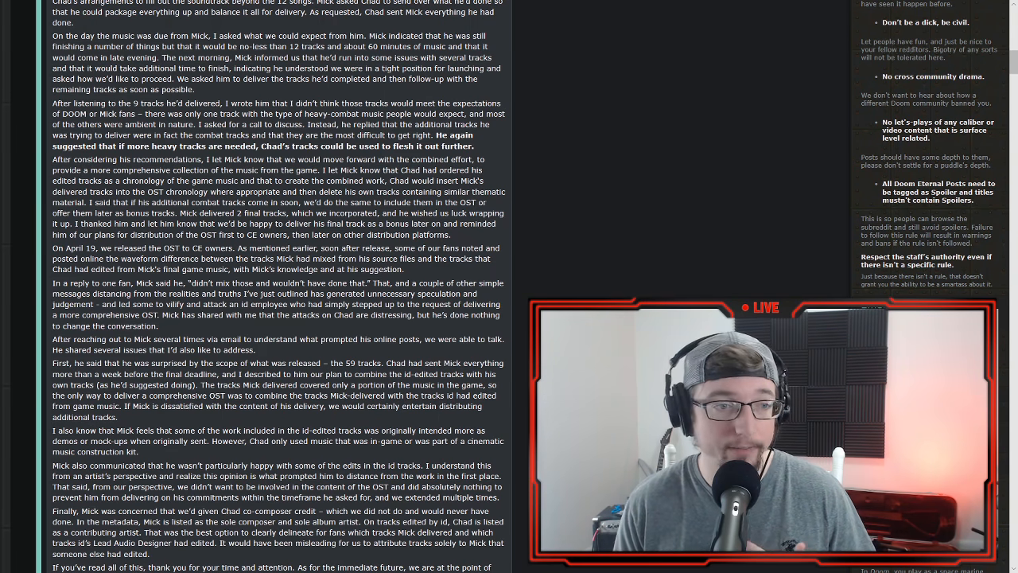
scroll("down", 3)
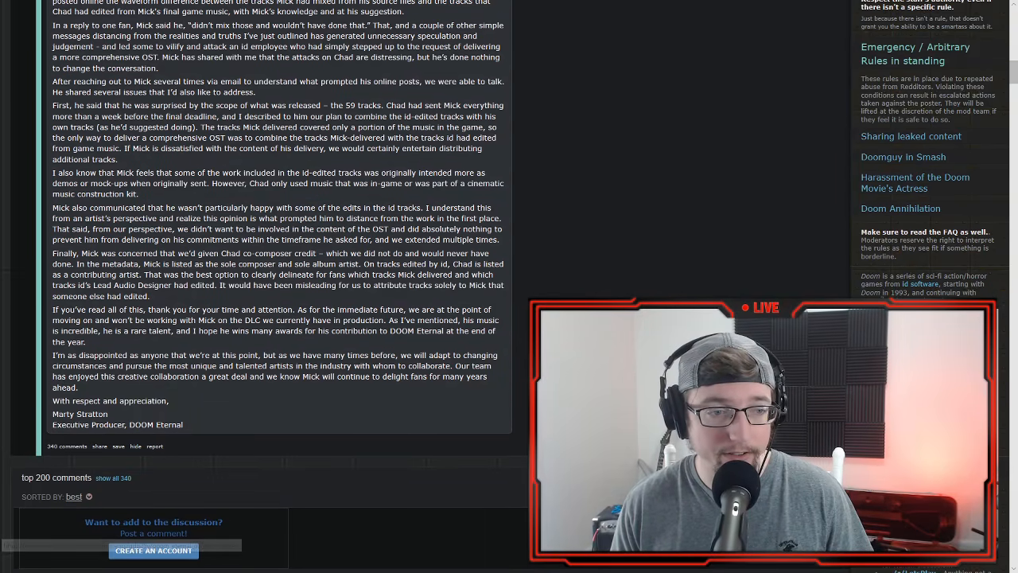